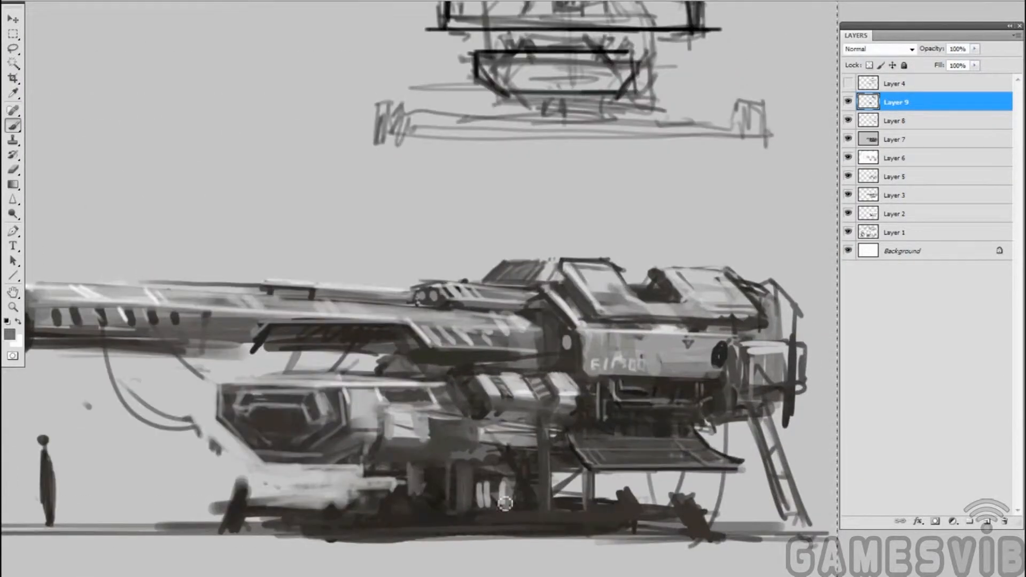
- Add a loose dark value stroke across the turret barrel in the grayscale sketch
{"action": "left_click_drag", "start_coordinate": [503, 504], "coordinate": [357, 506]}
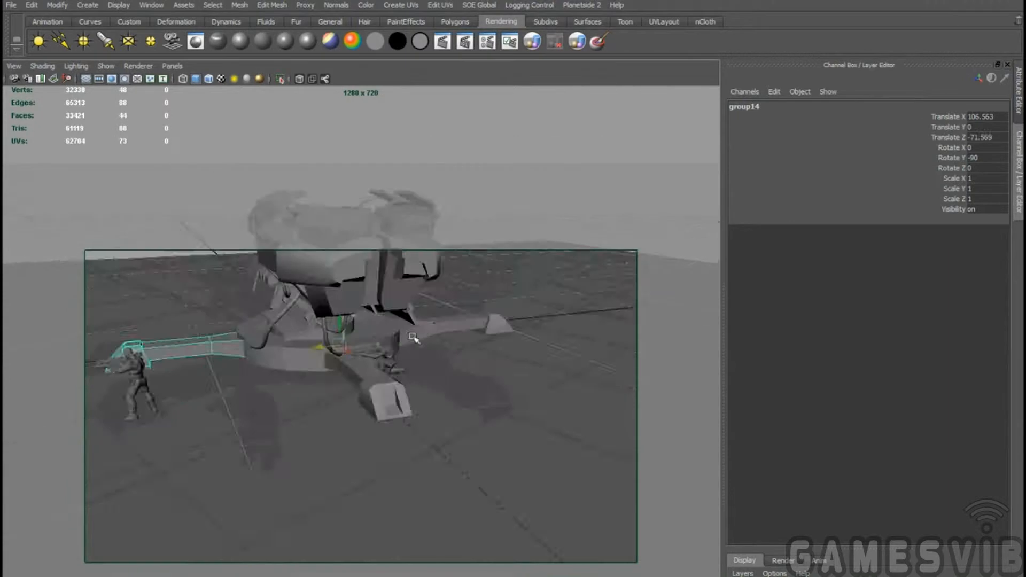
- Enable the resolution gate to frame the render view on the grey turret blockout
{"action": "left_click", "coordinate": [455, 22]}
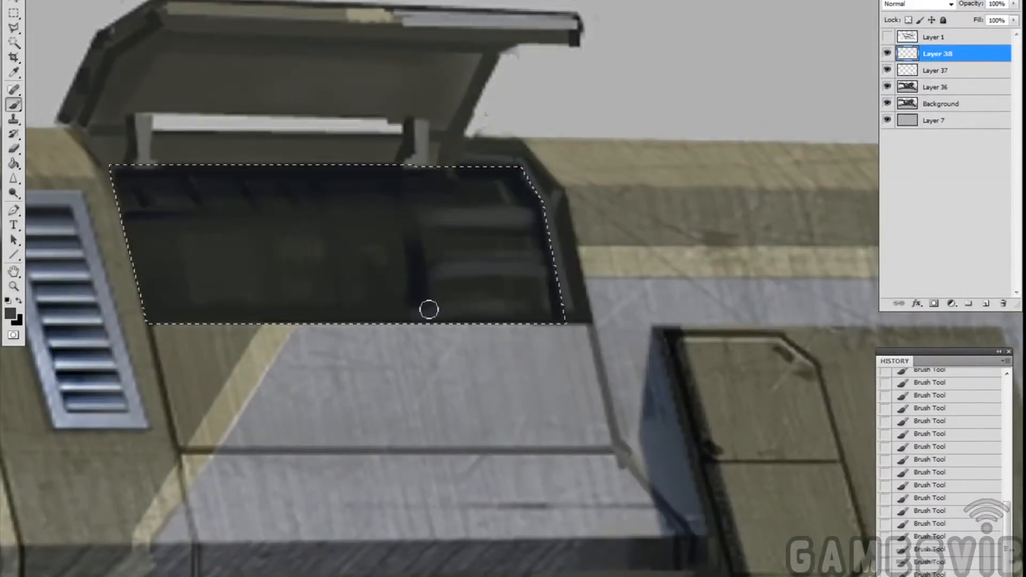
- Paint dark machinery tones inside the hatch, then pick a muted olive-grey foreground colour
{"action": "left_click_drag", "start_coordinate": [425, 307], "coordinate": [243, 216]}
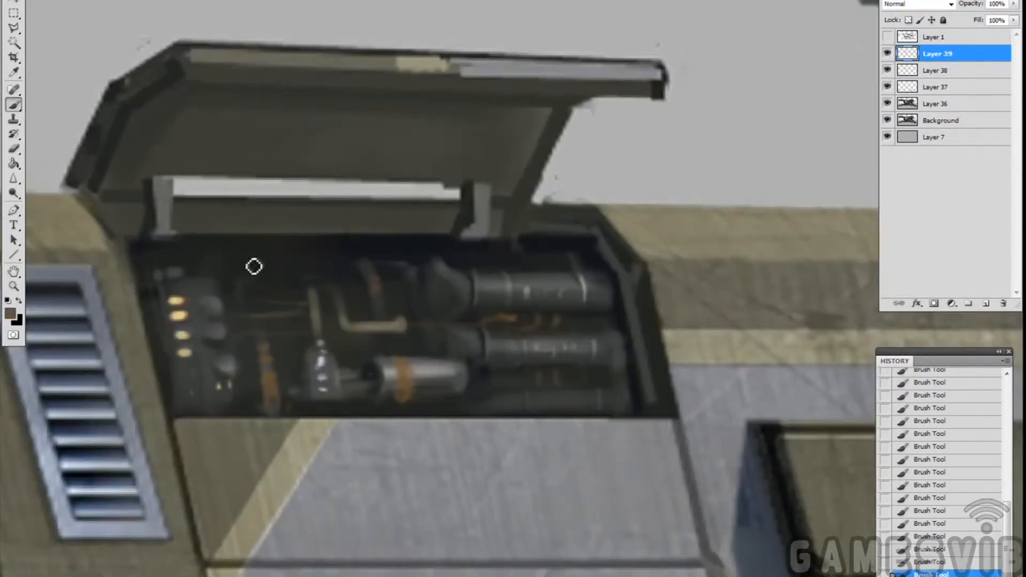
{"action": "left_click", "coordinate": [8, 315]}
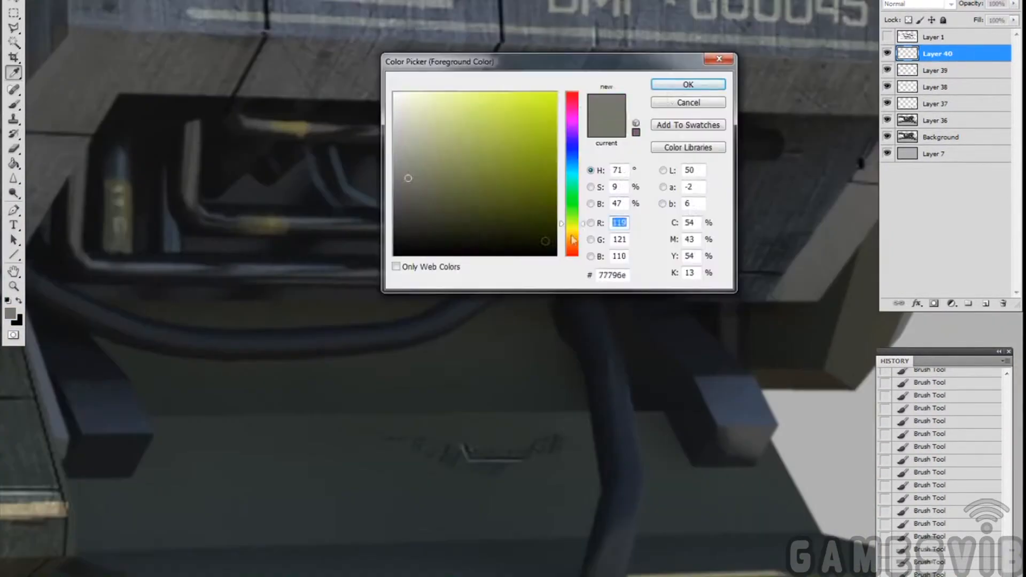
{"action": "left_click", "coordinate": [688, 84]}
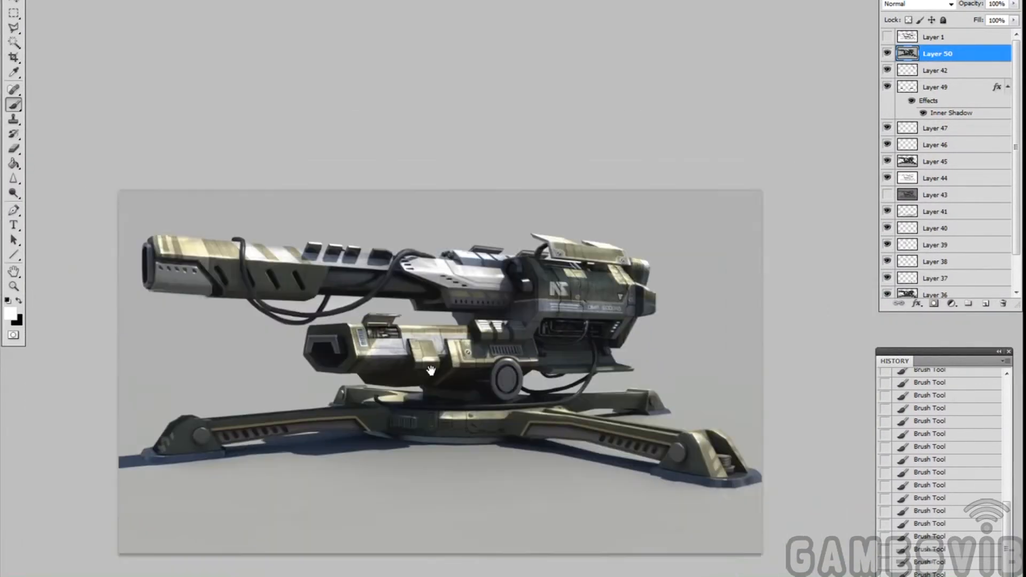
- Hide the panels to show the finished olive turret painting full screen
{"action": "key", "text": "Tab"}
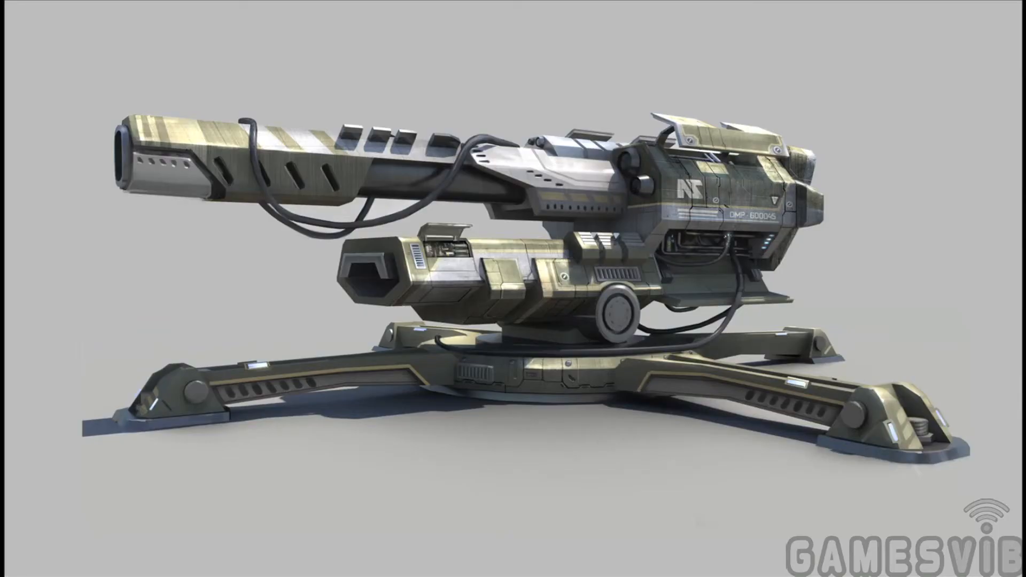